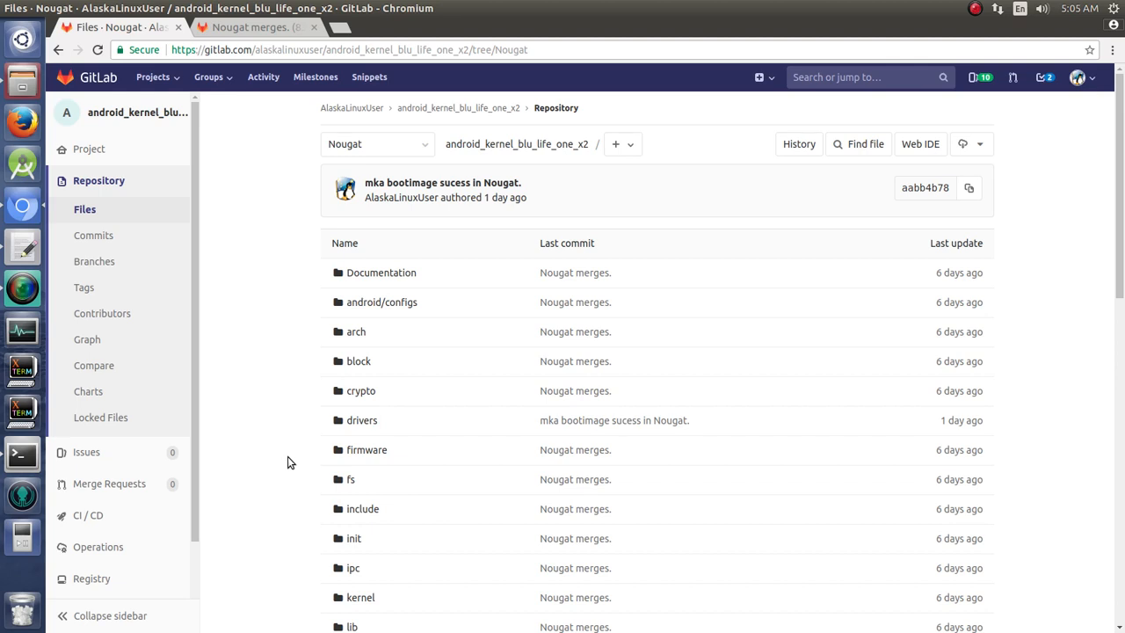
Scroll the Nougat branch file list, view its README, then close it
scroll("down", 3)
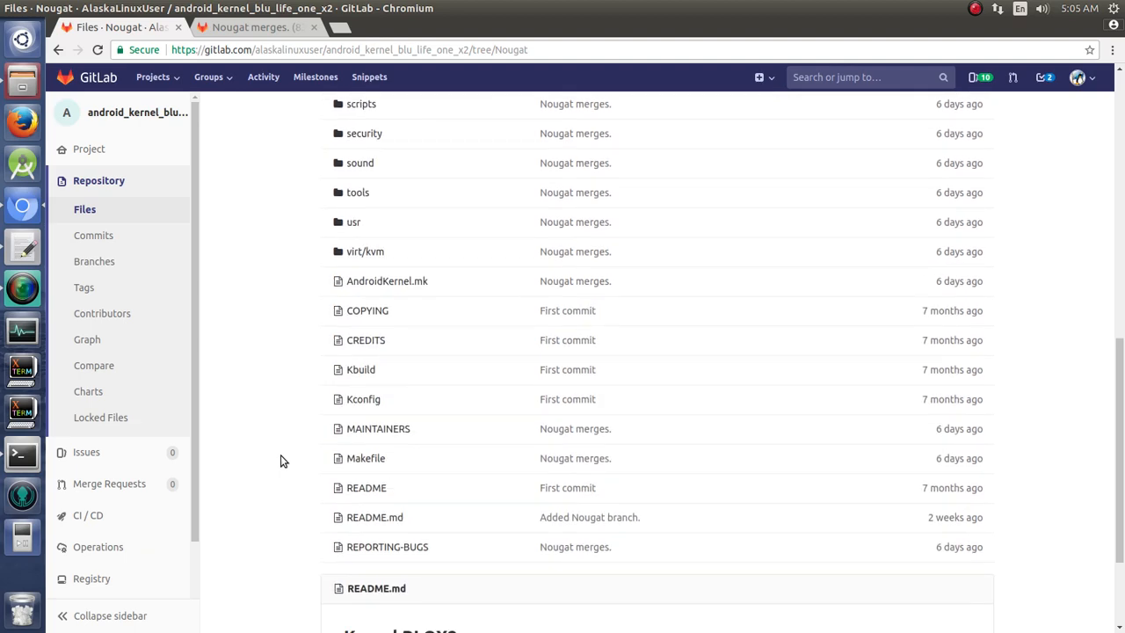
mouse_move(272, 475)
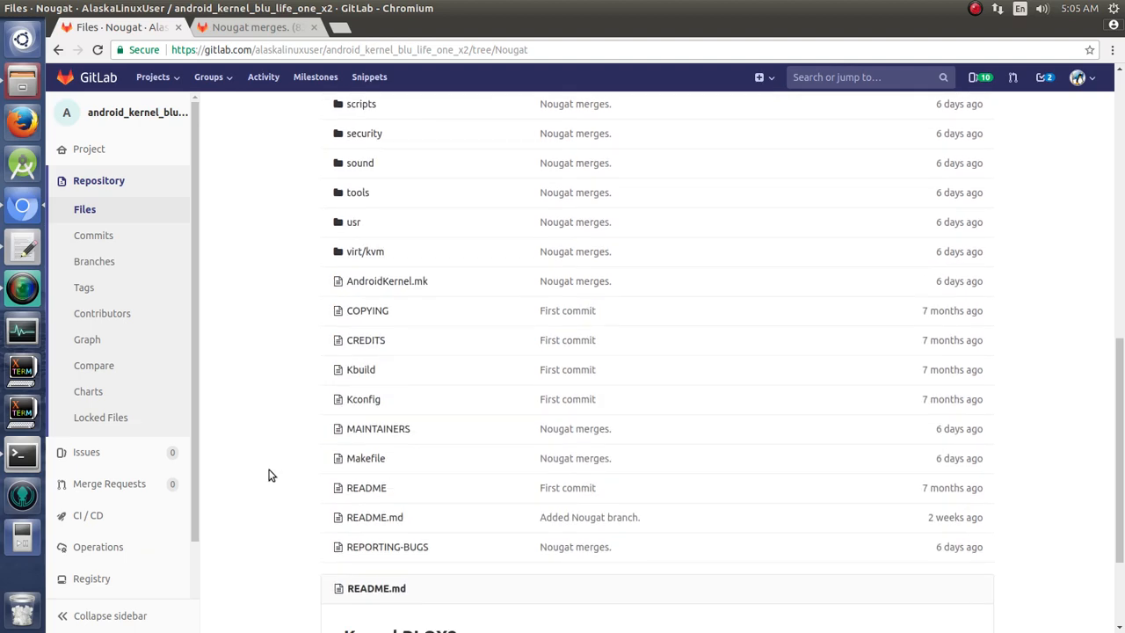
scroll("down", 3)
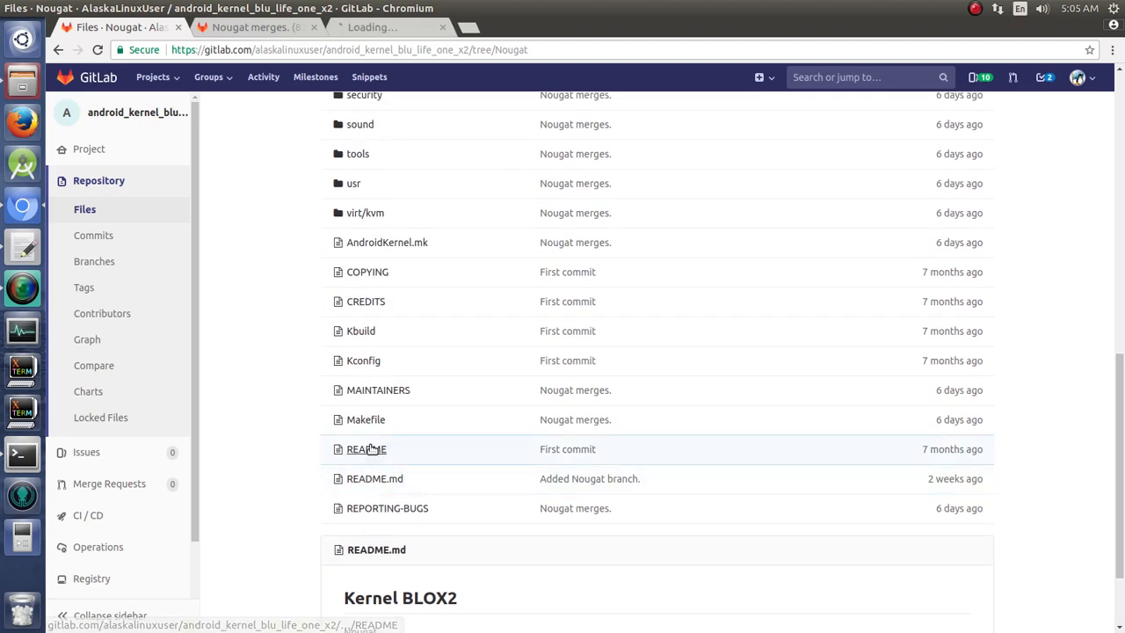
left_click(366, 449)
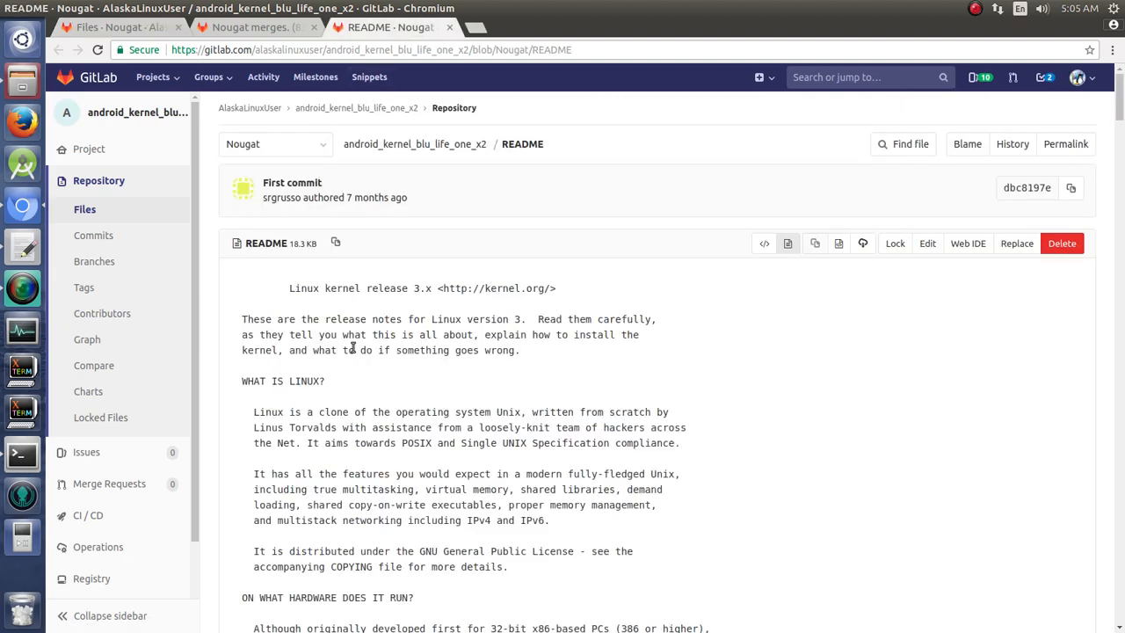
mouse_move(505, 194)
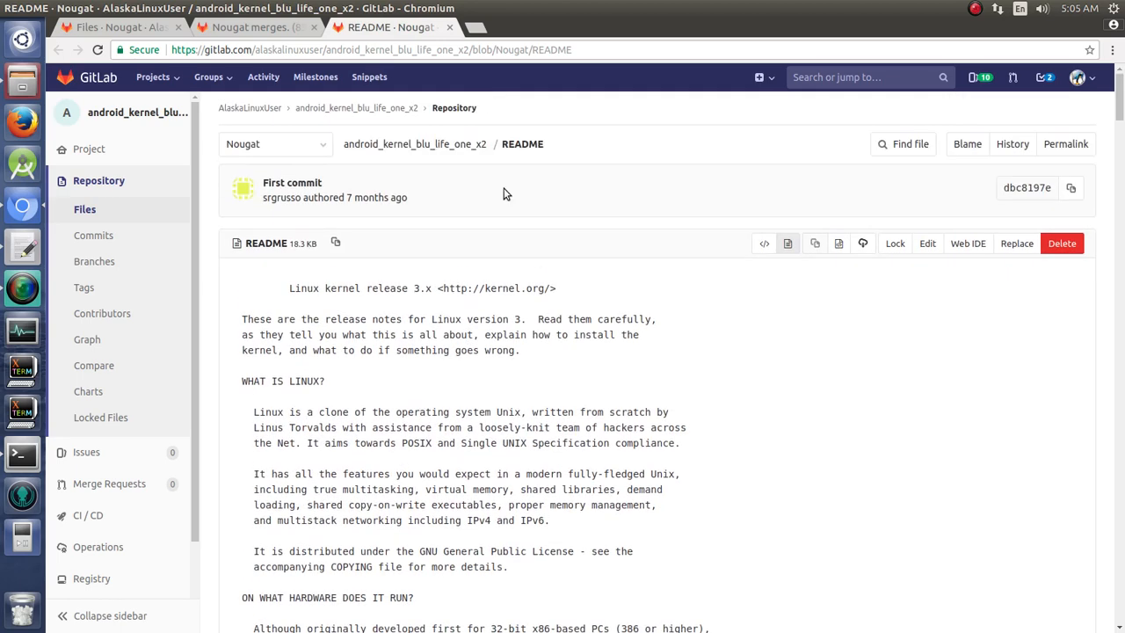
left_click(255, 27)
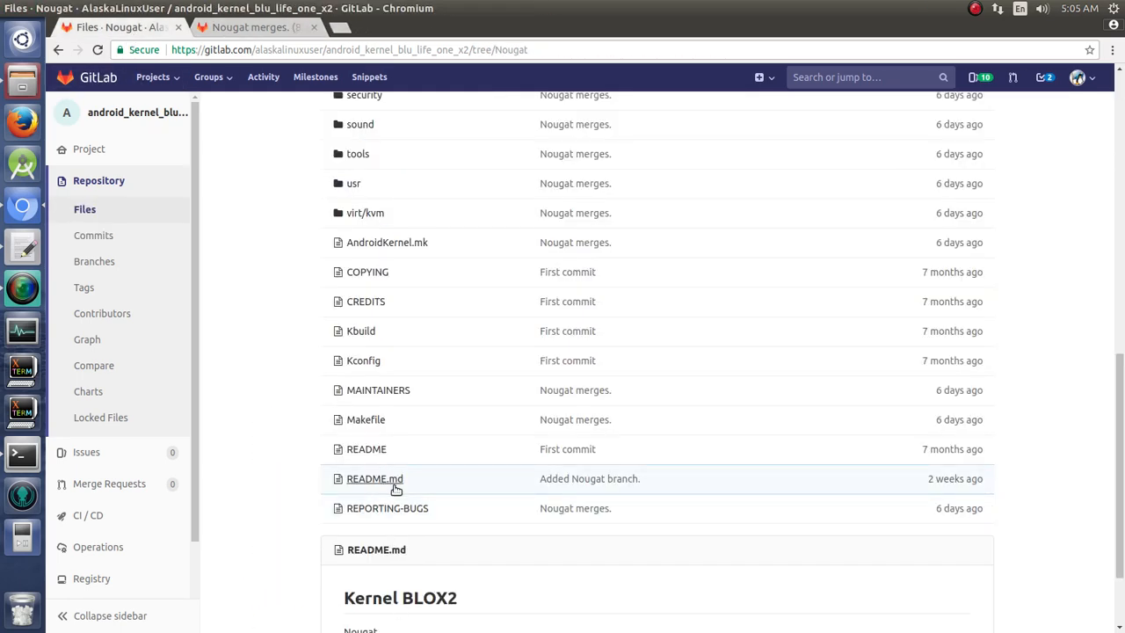
mouse_move(308, 352)
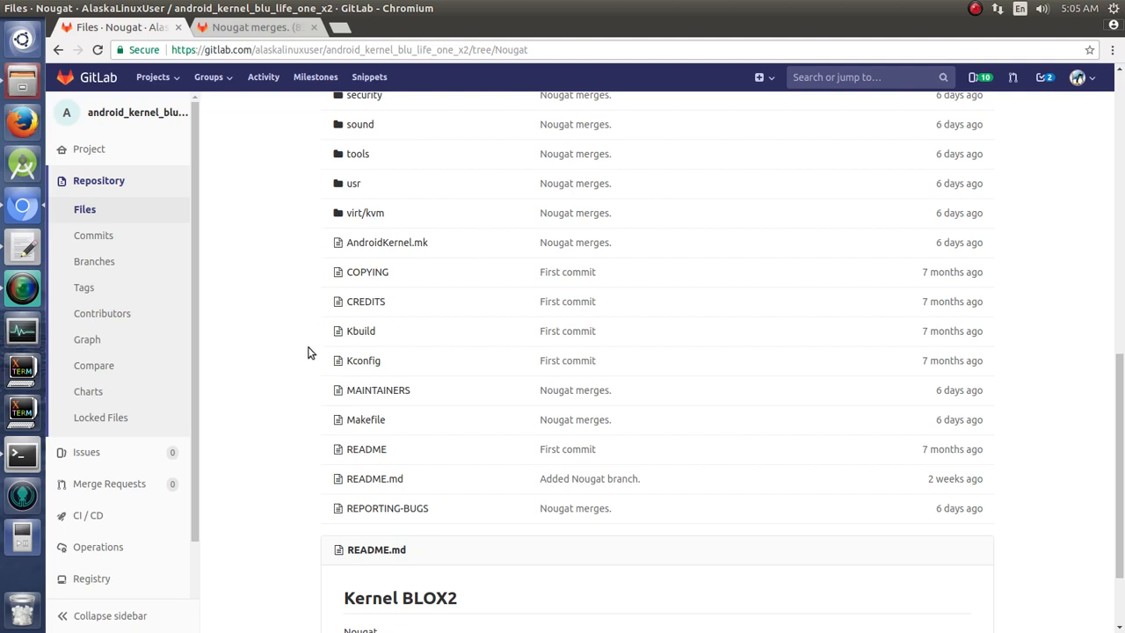
mouse_move(365, 419)
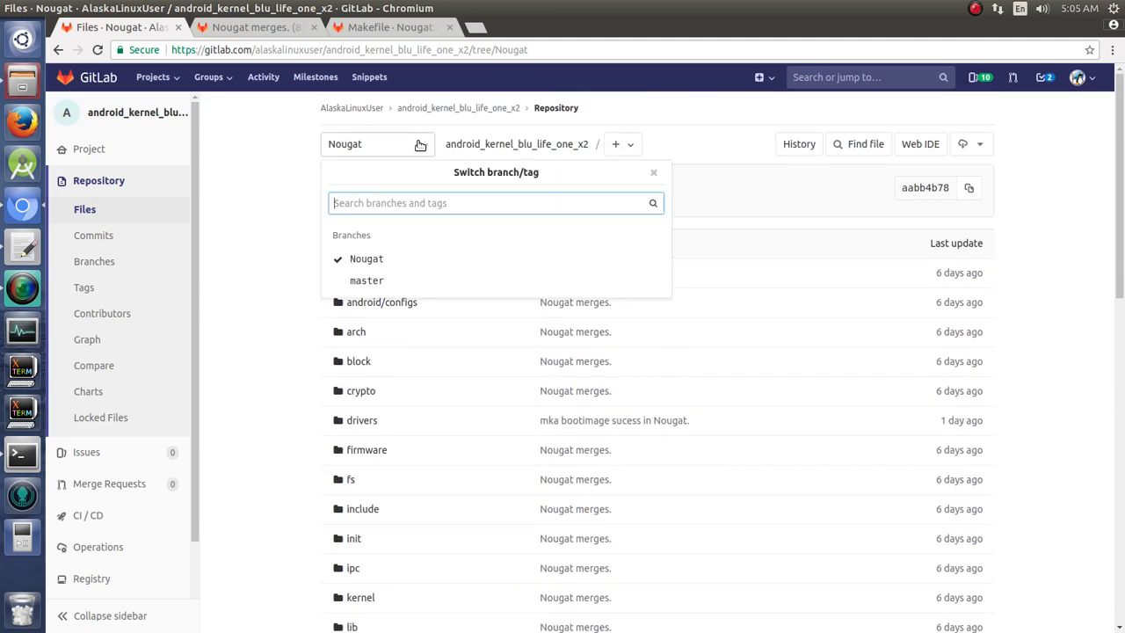
Open master's Makefile and compare SUBLEVEL 24 against Nougat's 31, ending on Nougat
left_click(367, 280)
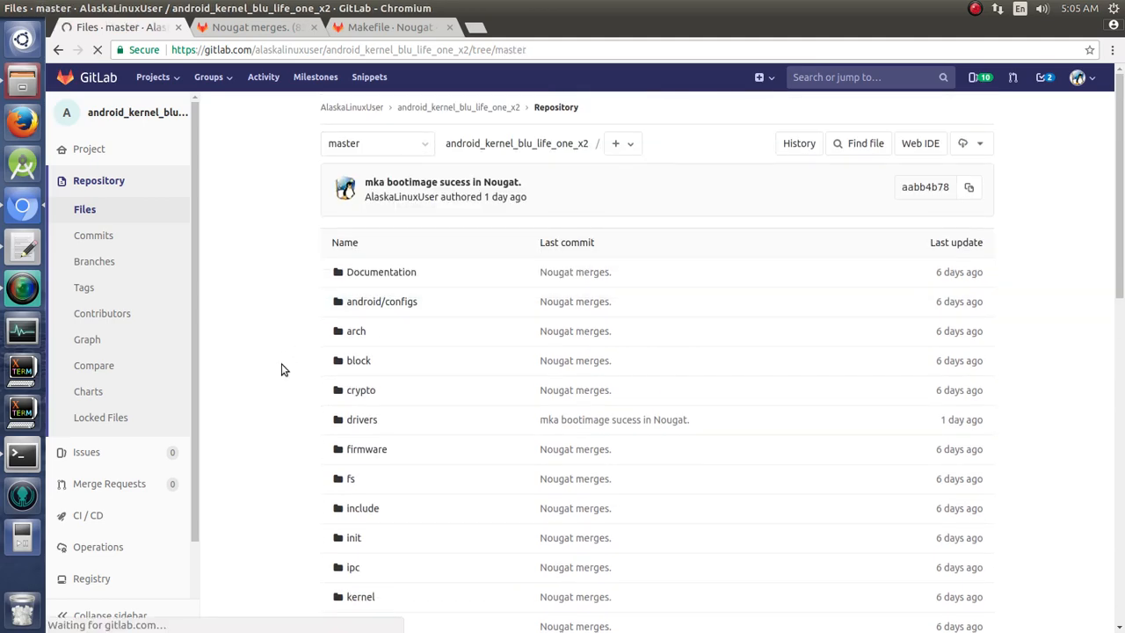
scroll("down", 3)
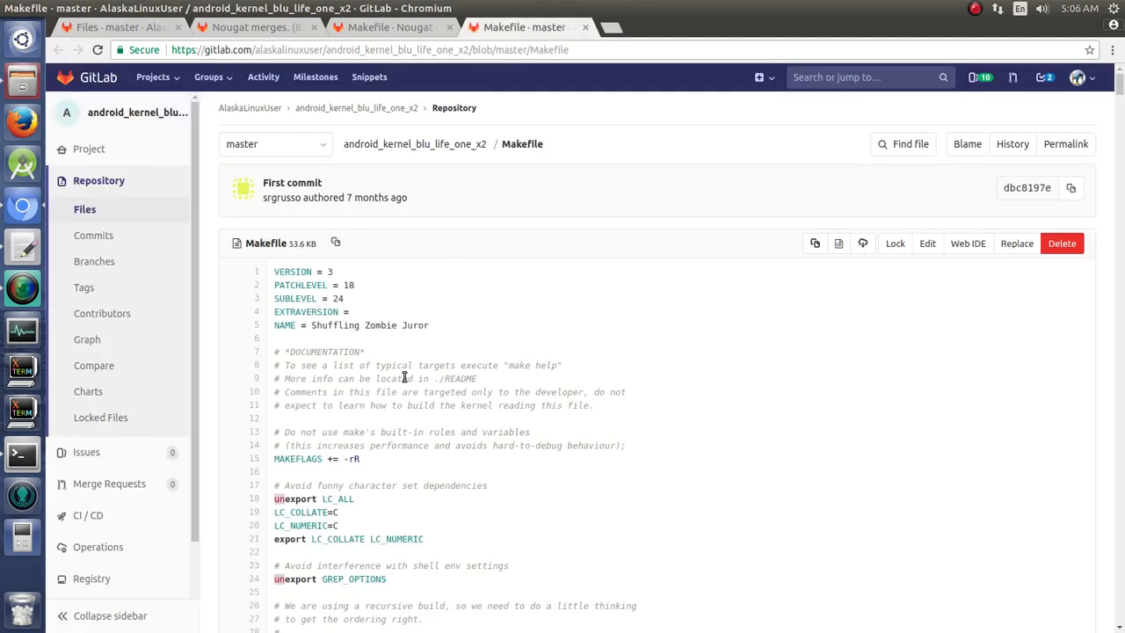
mouse_move(367, 299)
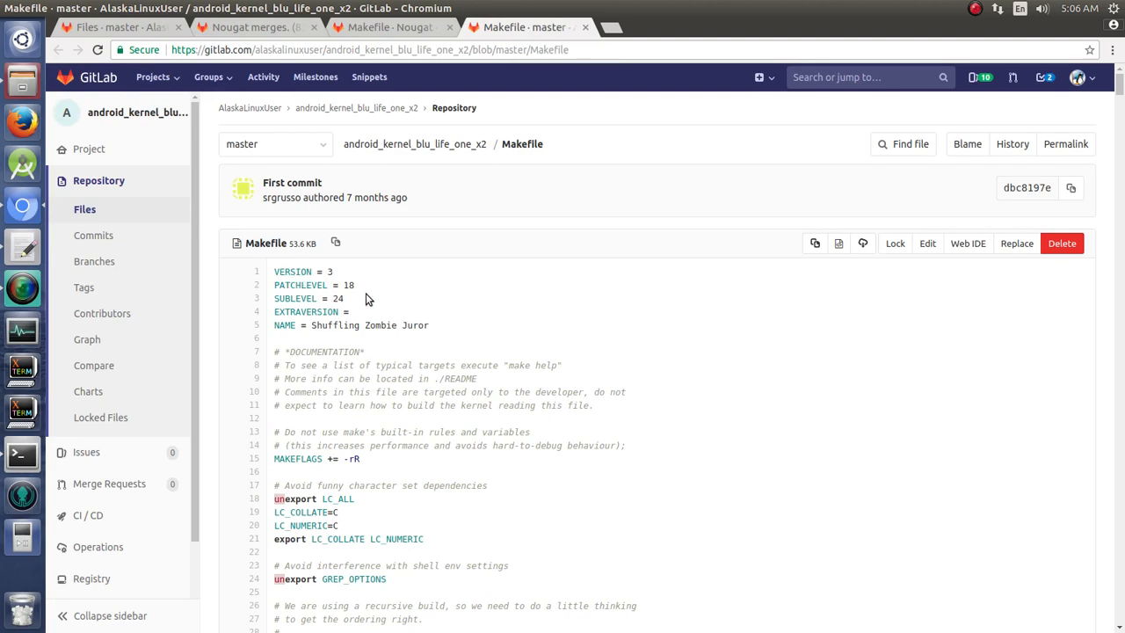
left_click(389, 27)
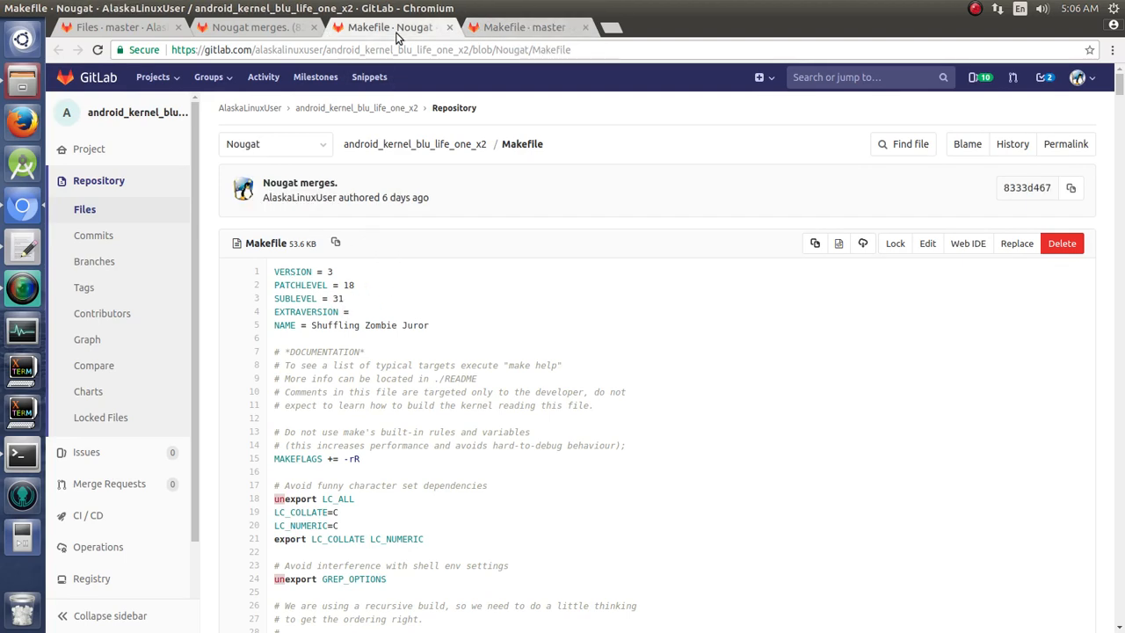
mouse_move(337, 297)
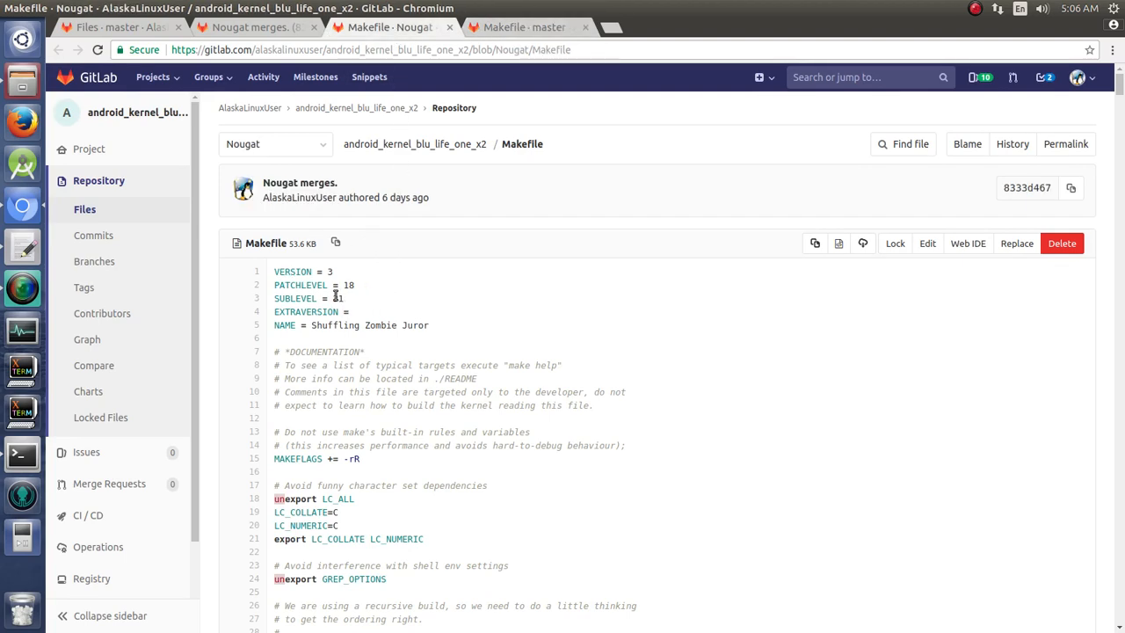
mouse_move(349, 310)
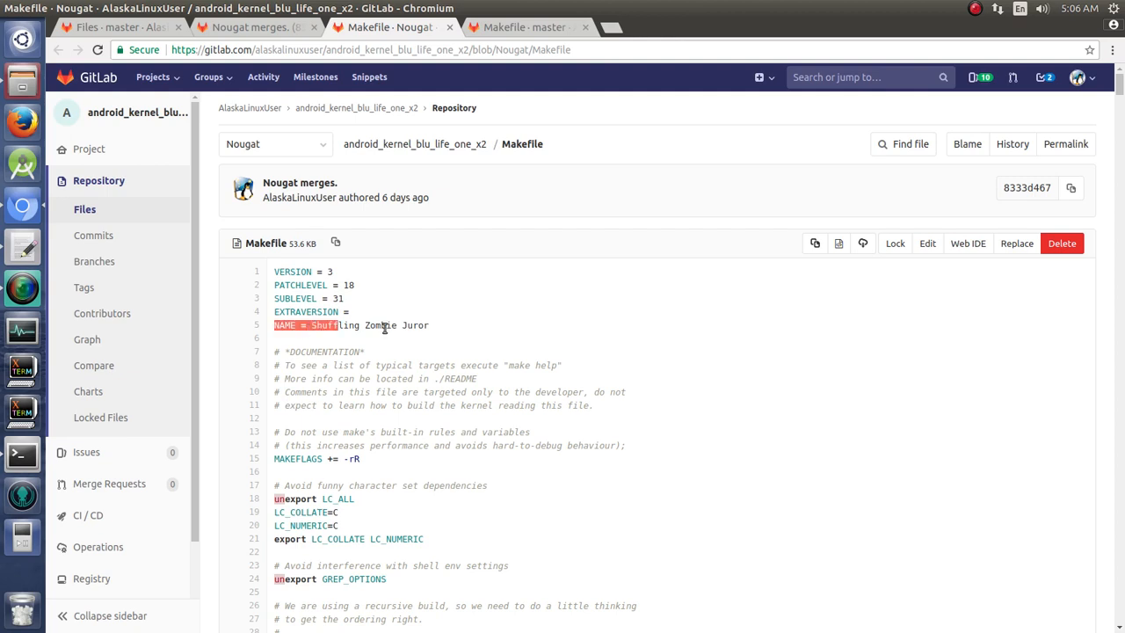
left_click(523, 28)
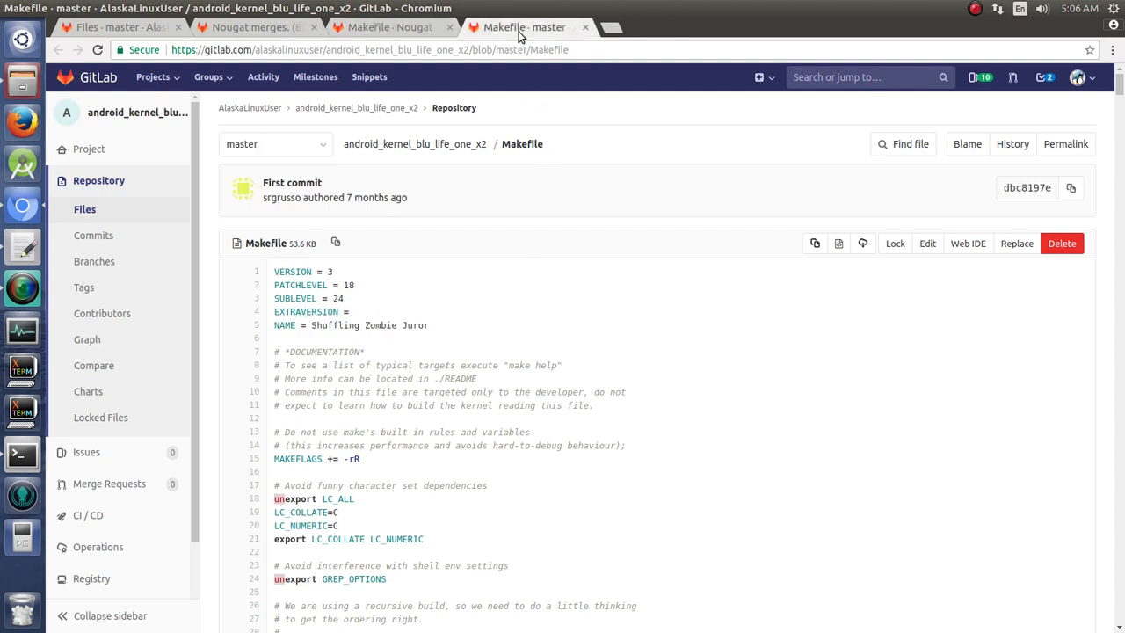
mouse_move(426, 332)
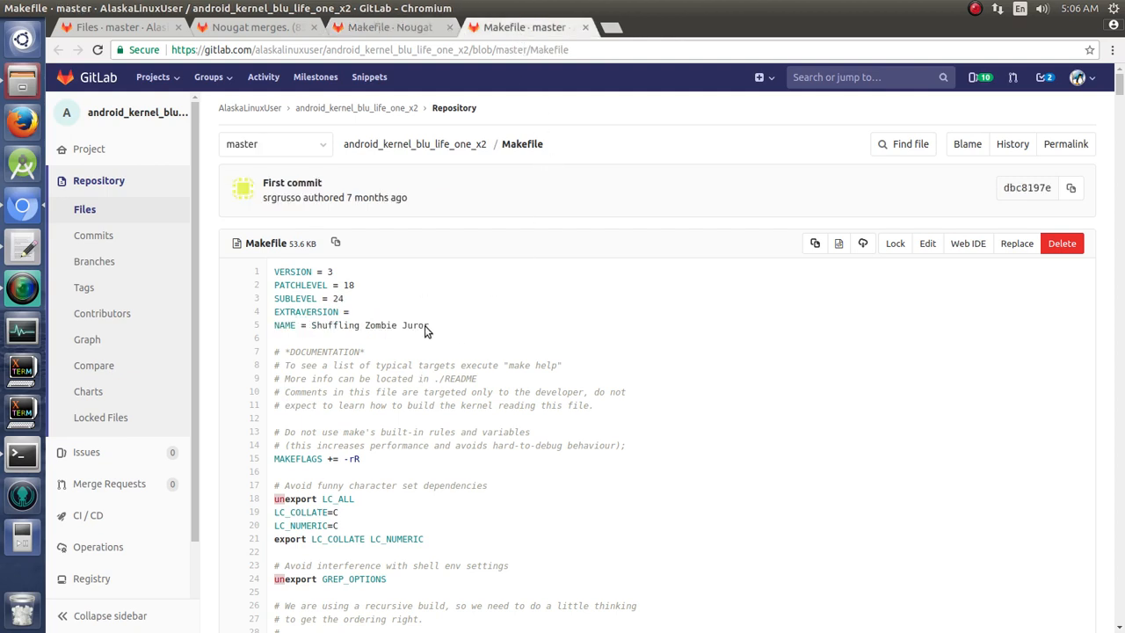
mouse_move(359, 355)
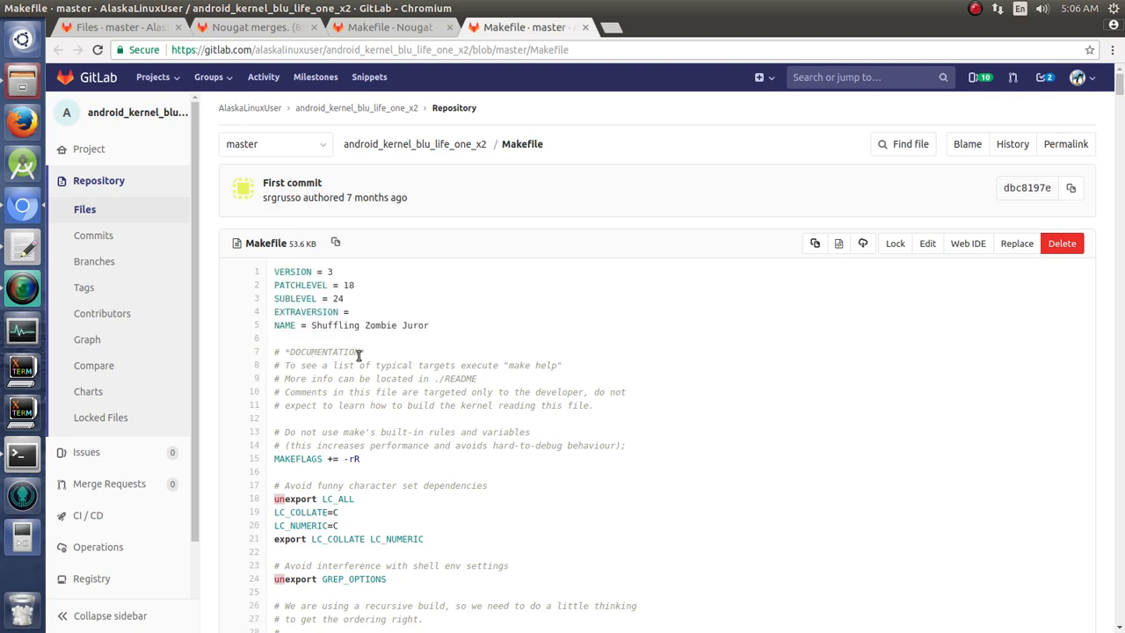
mouse_move(406, 50)
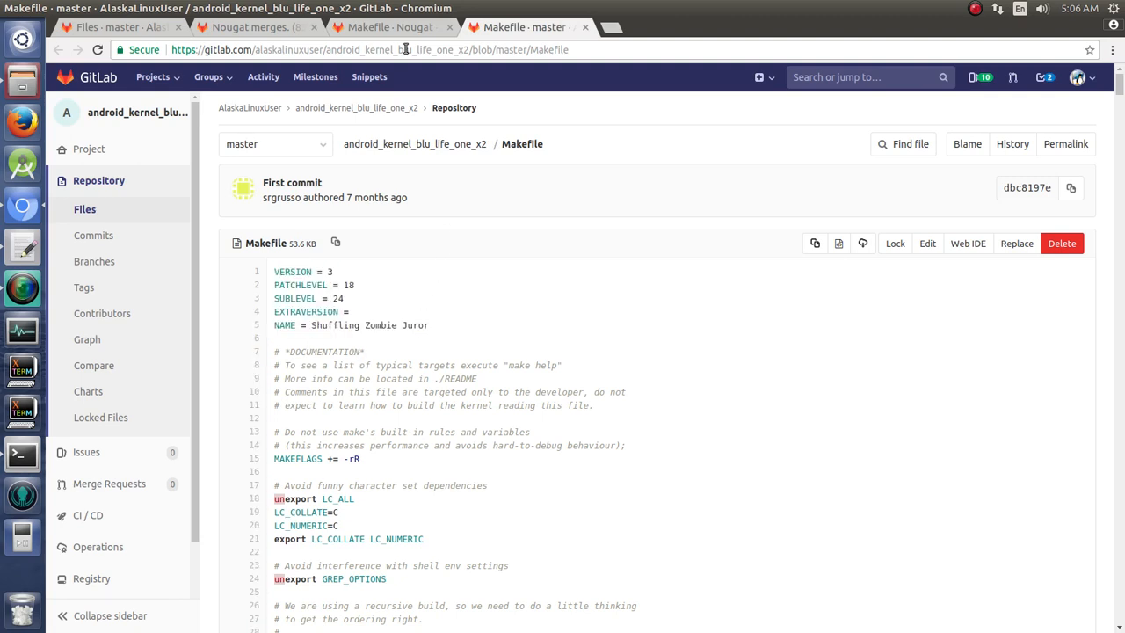
mouse_move(319, 367)
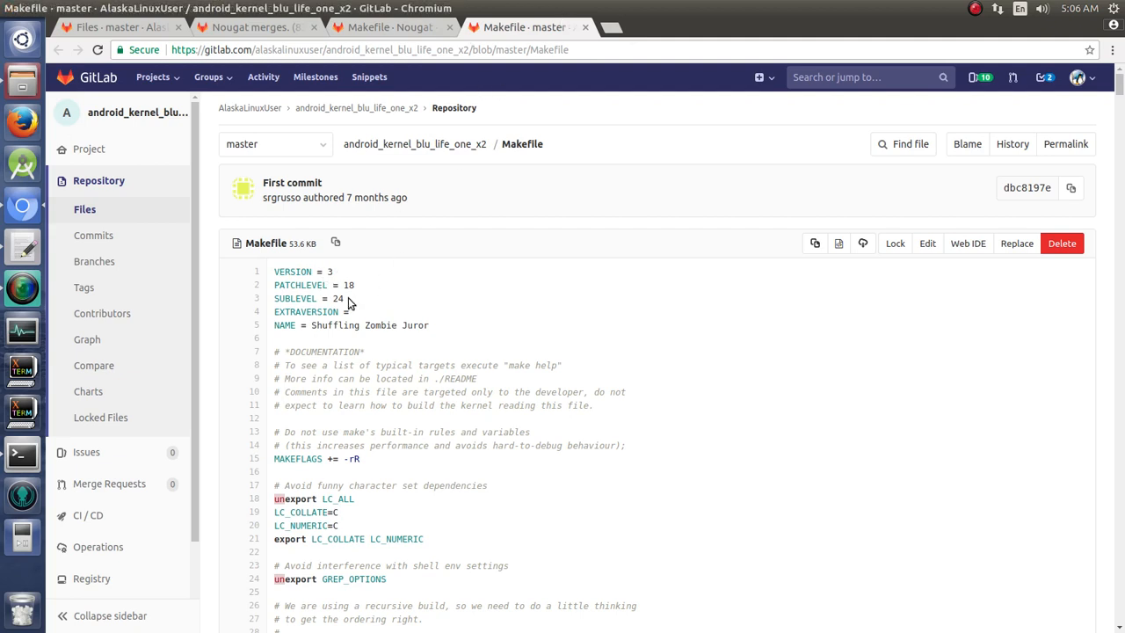
left_click(387, 27)
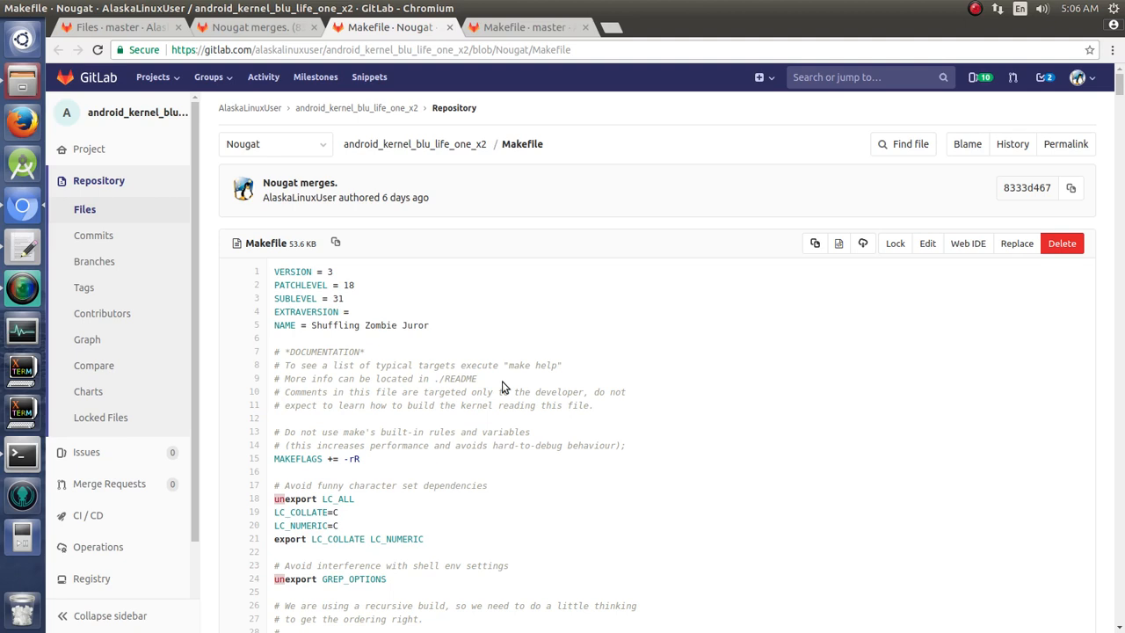
mouse_move(358, 278)
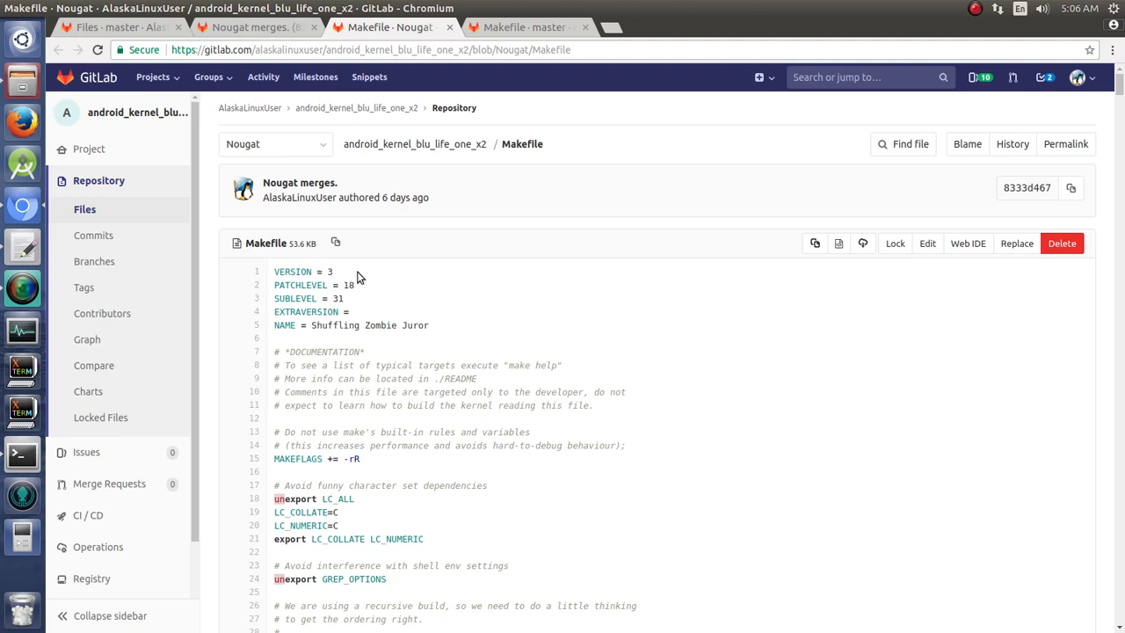
mouse_move(345, 307)
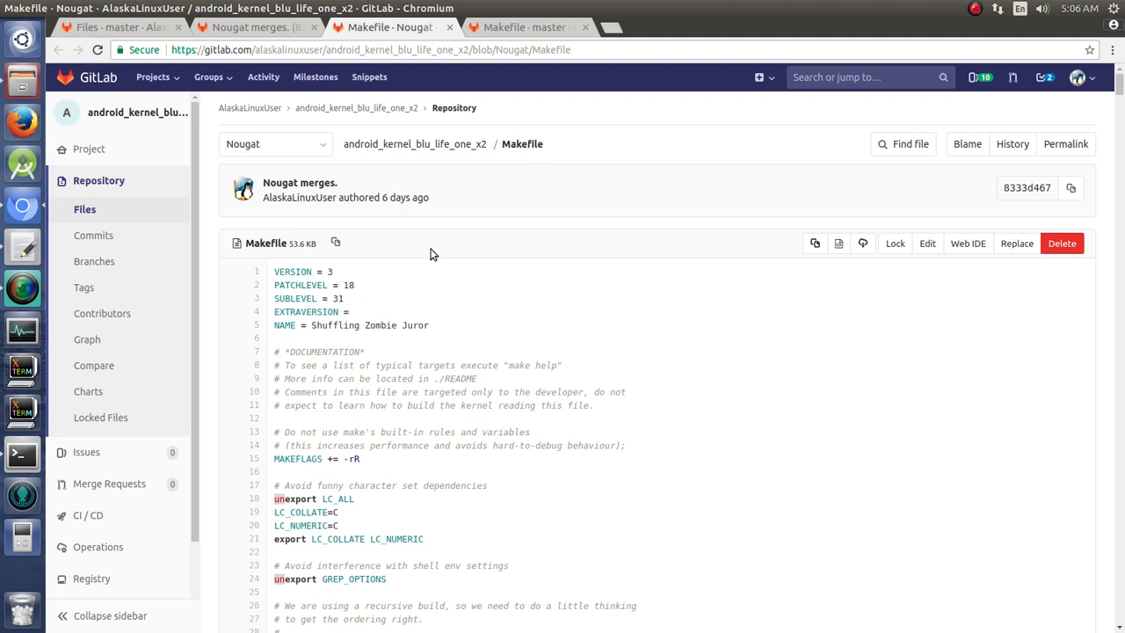
mouse_move(403, 392)
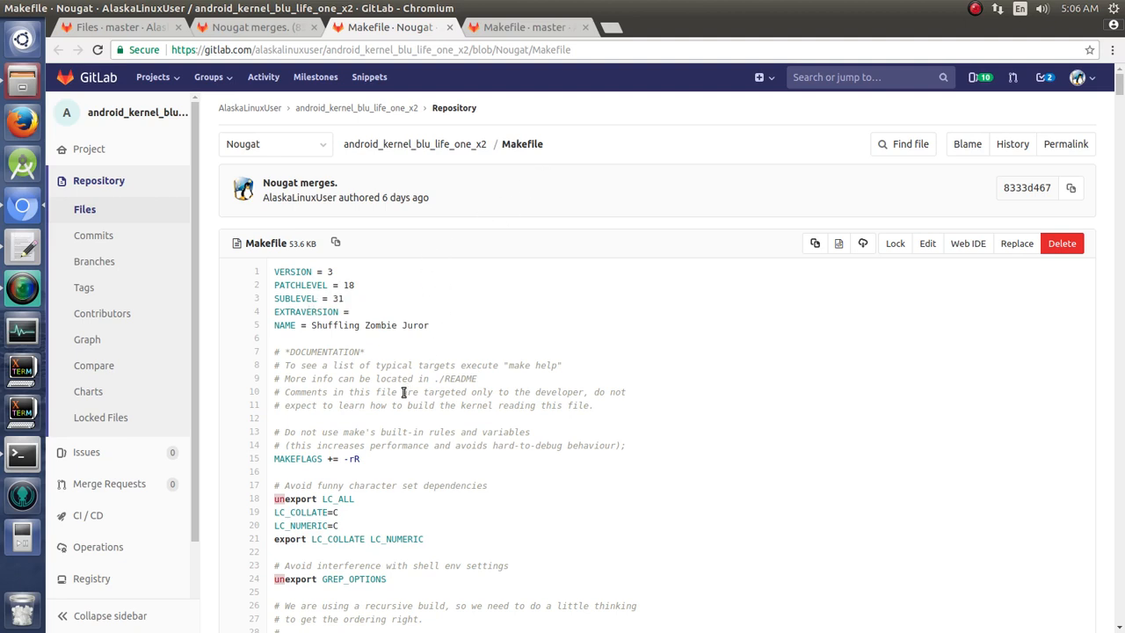
Read the 'Nougat merges.' AndroidKernel.mk diff, then return to the 1000+ changed files summary
left_click(250, 28)
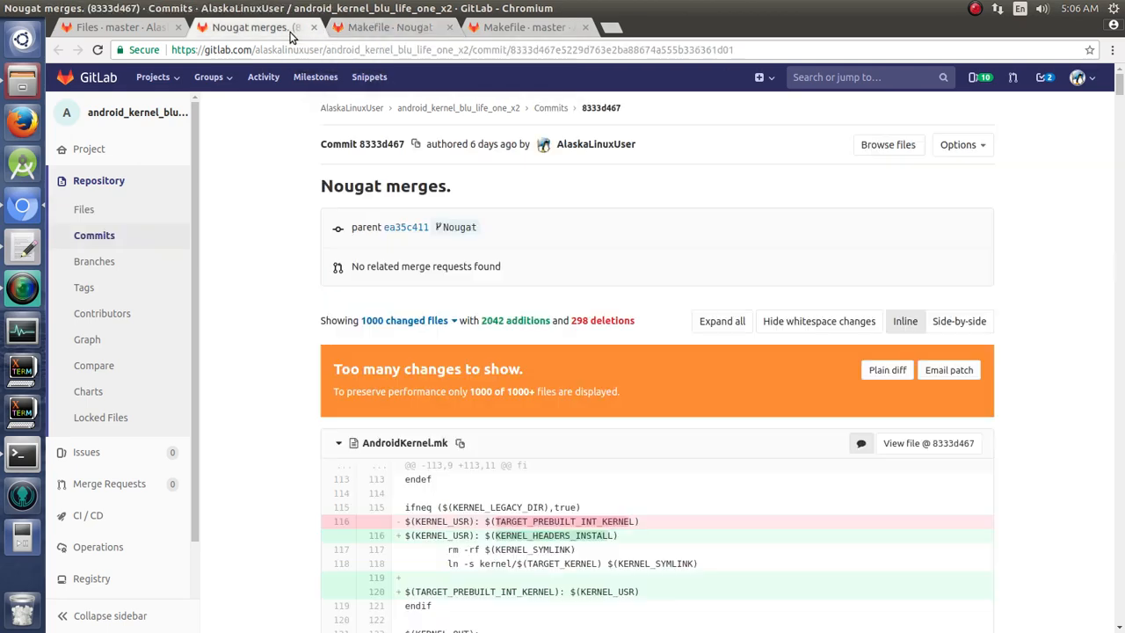
mouse_move(301, 503)
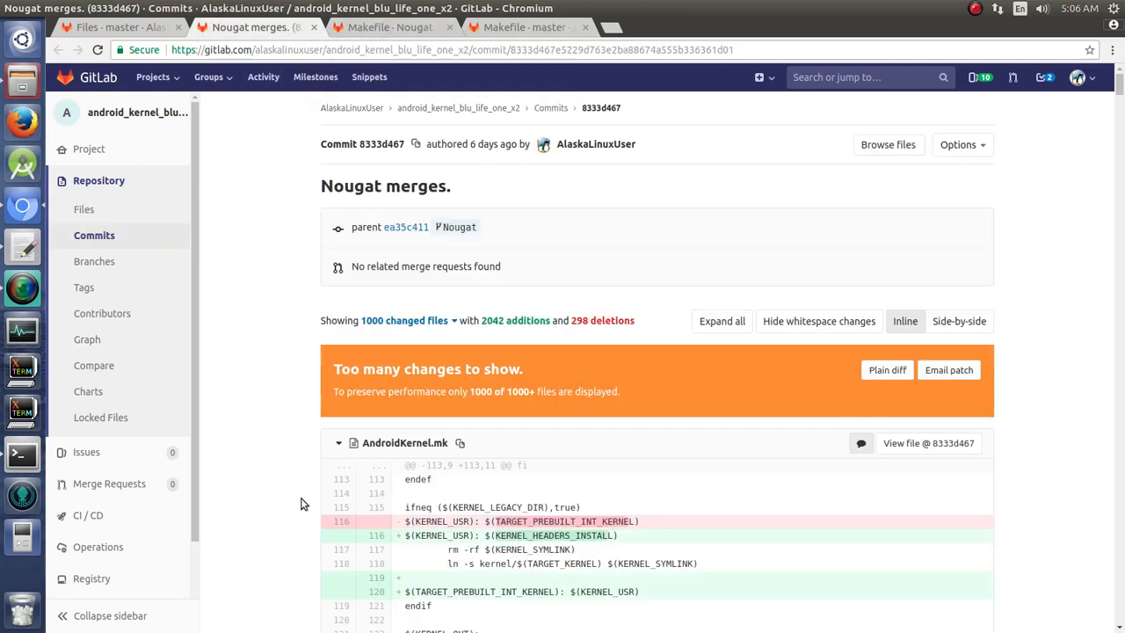
mouse_move(555, 369)
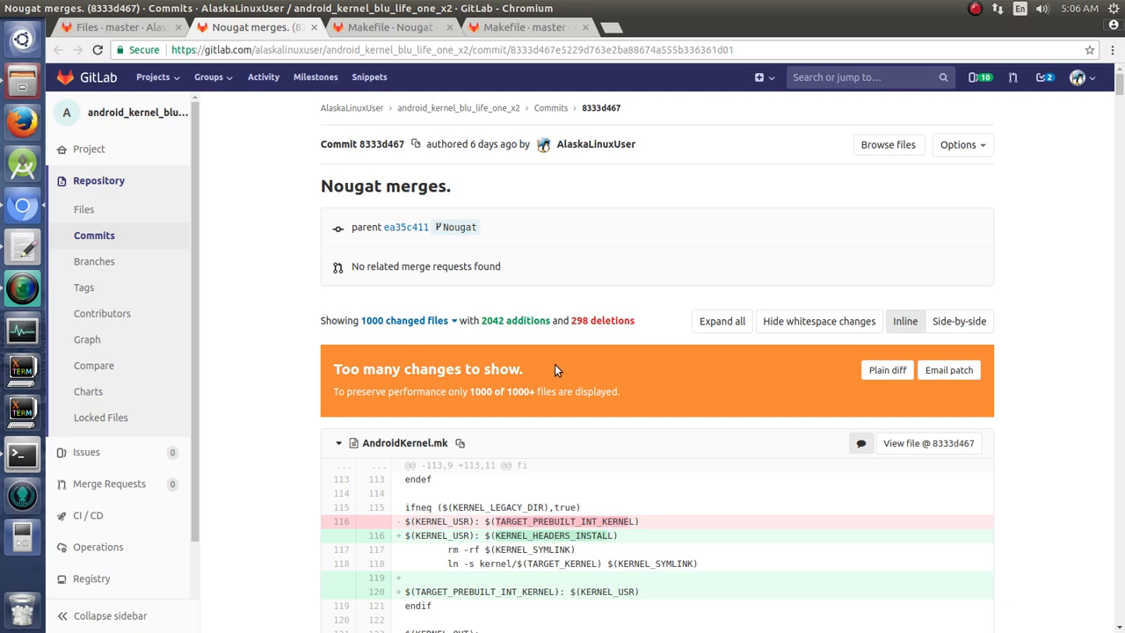
mouse_move(393, 365)
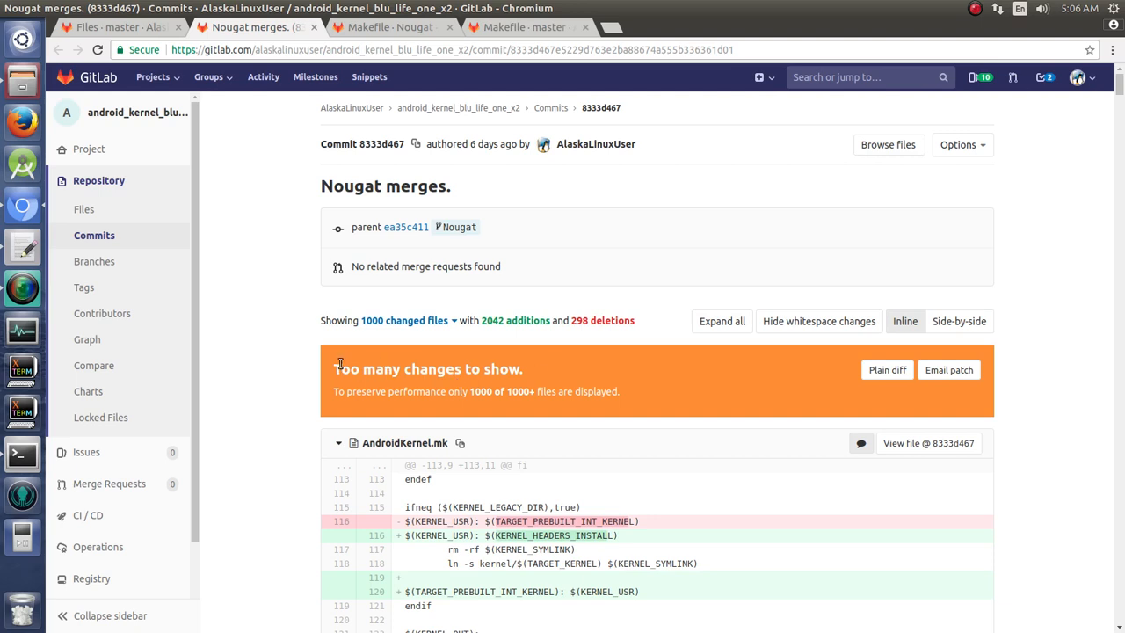
scroll("down", 3)
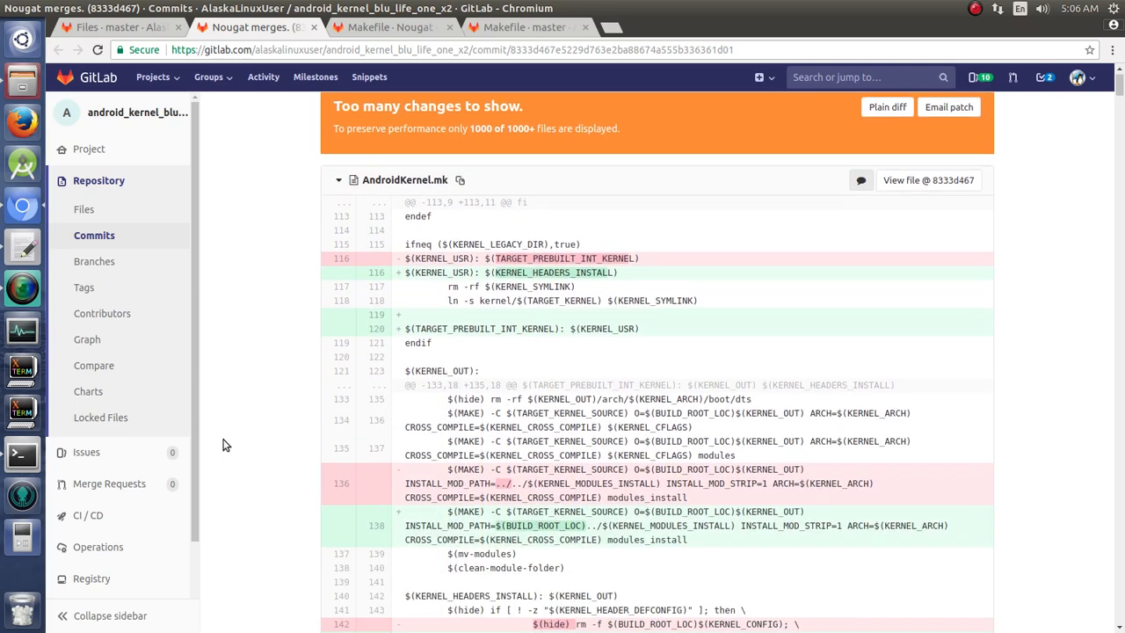
scroll("down", 3)
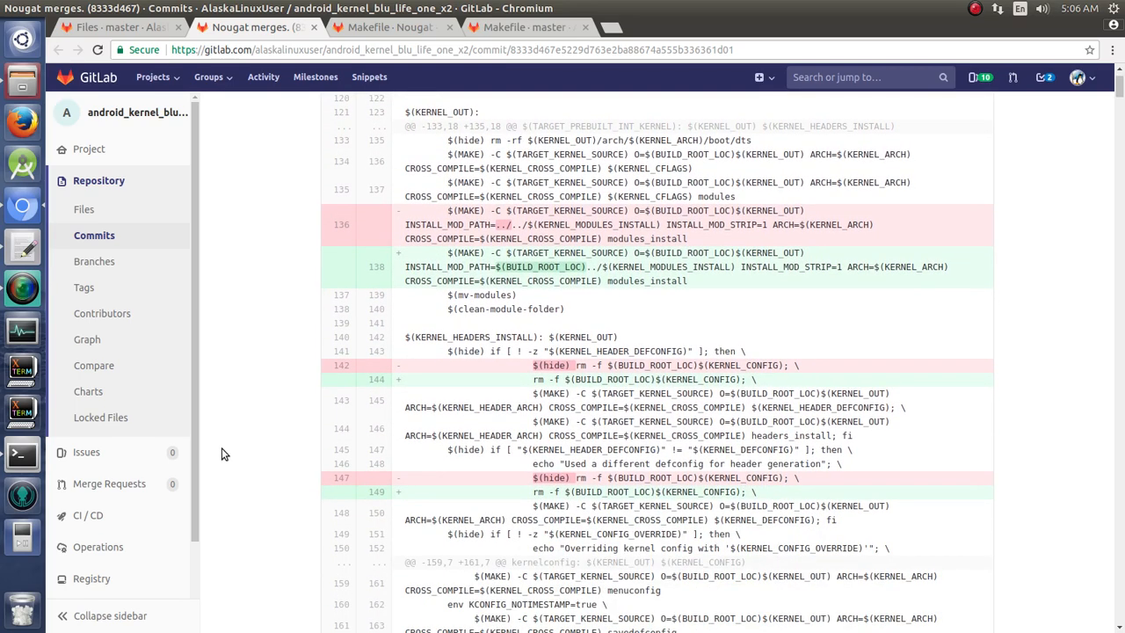
scroll("down", 3)
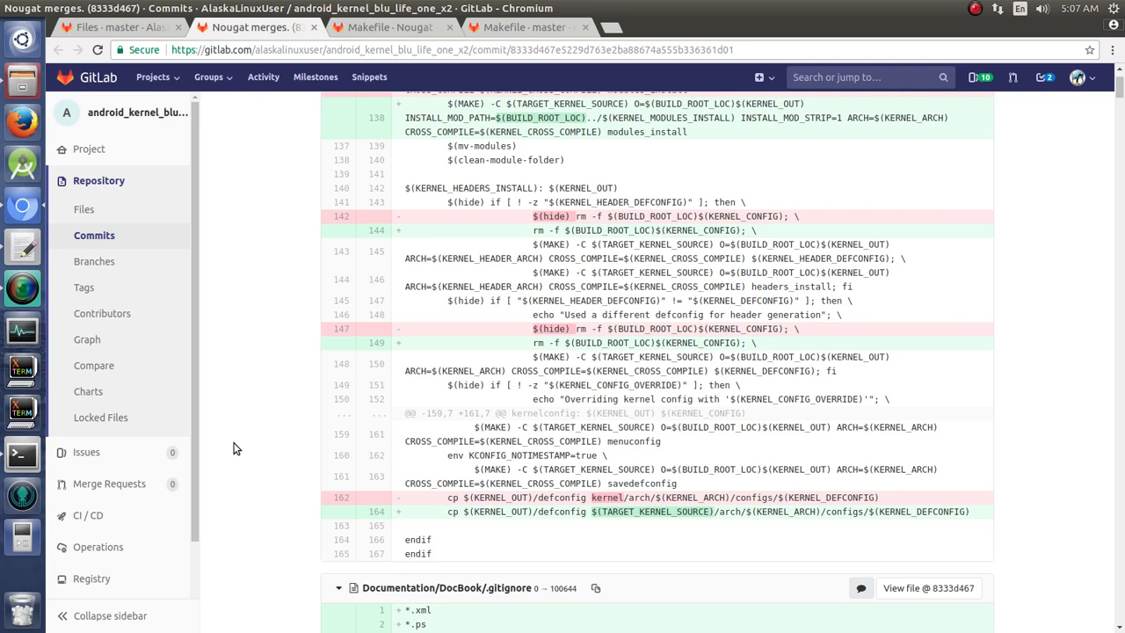
mouse_move(251, 412)
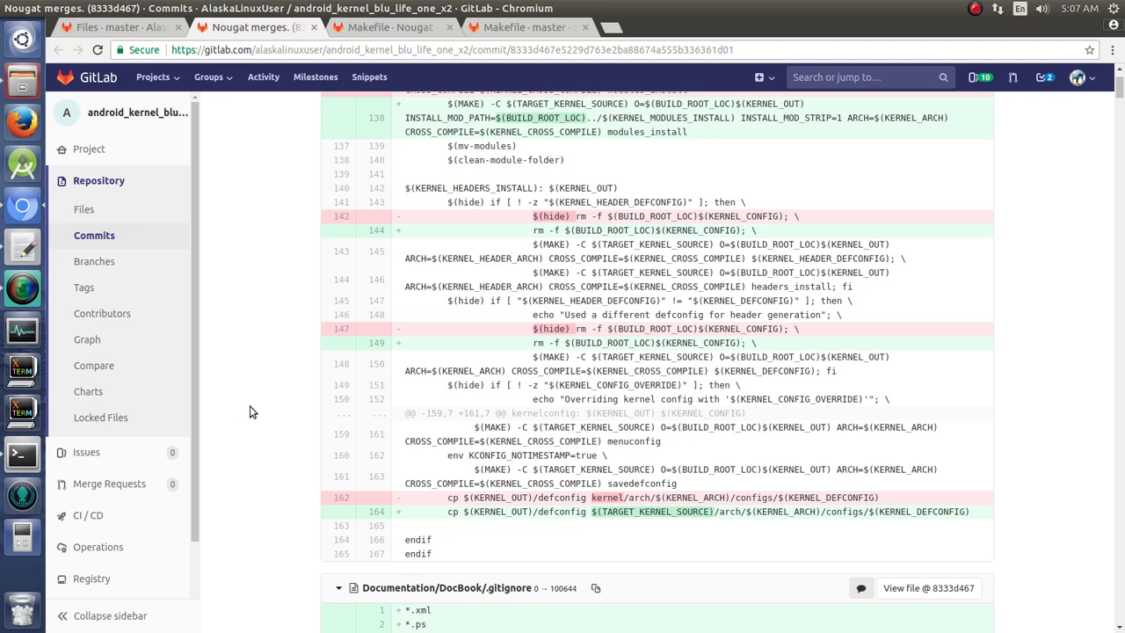
scroll("up", 3)
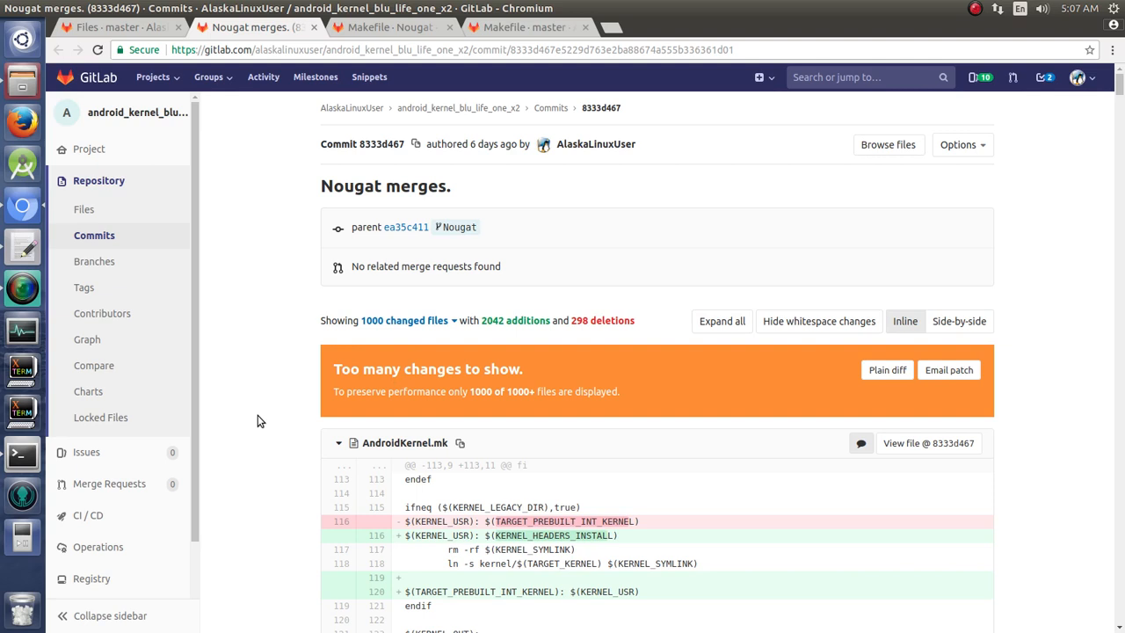
mouse_move(259, 143)
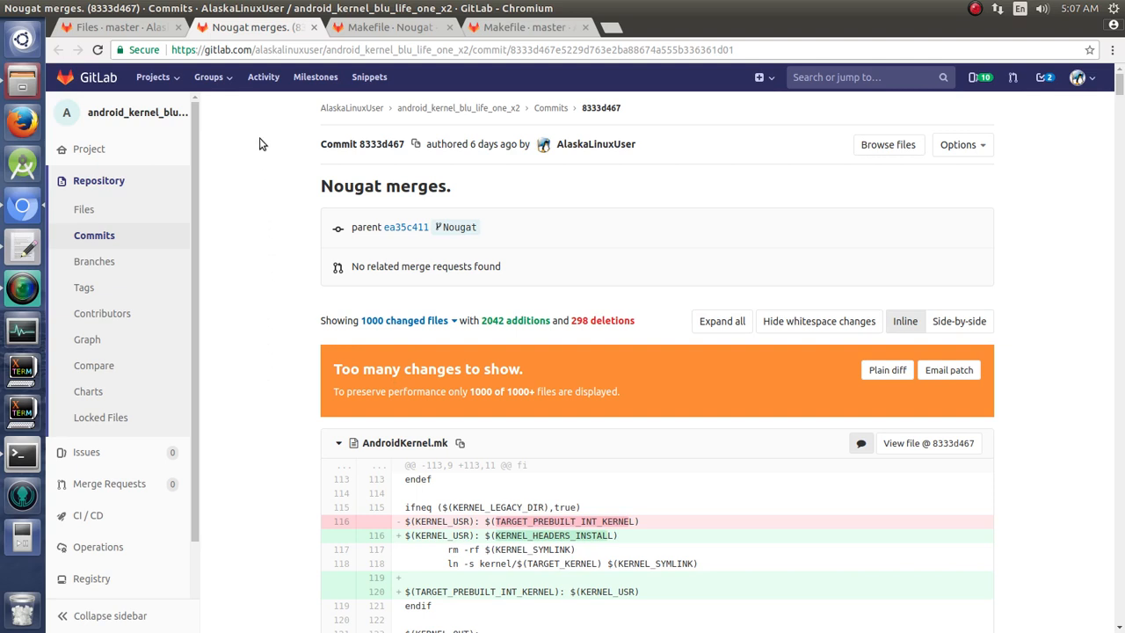
mouse_move(296, 130)
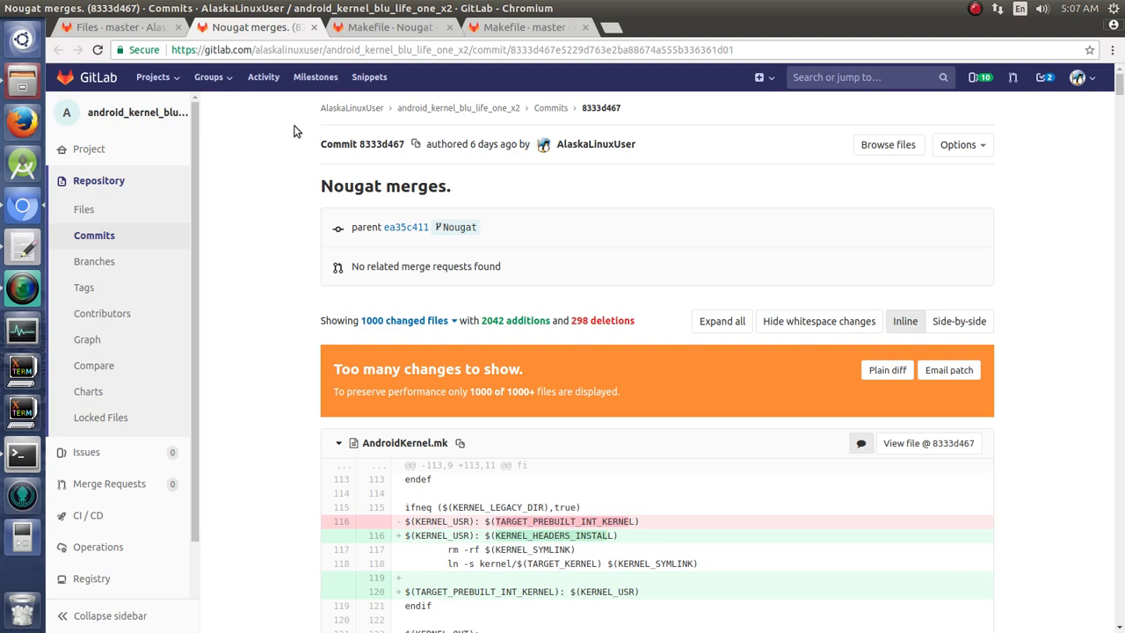
mouse_move(259, 174)
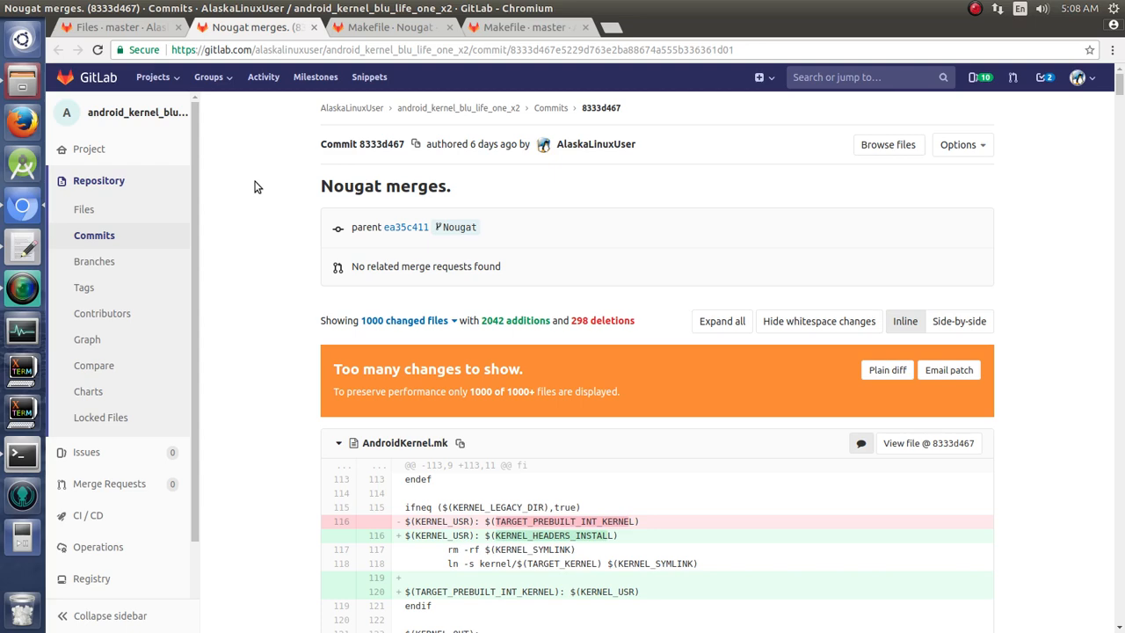
Scroll AndroidKernel.mk down through the modules_install and KERNEL_HEADERS_INSTALL hunks
scroll("down", 3)
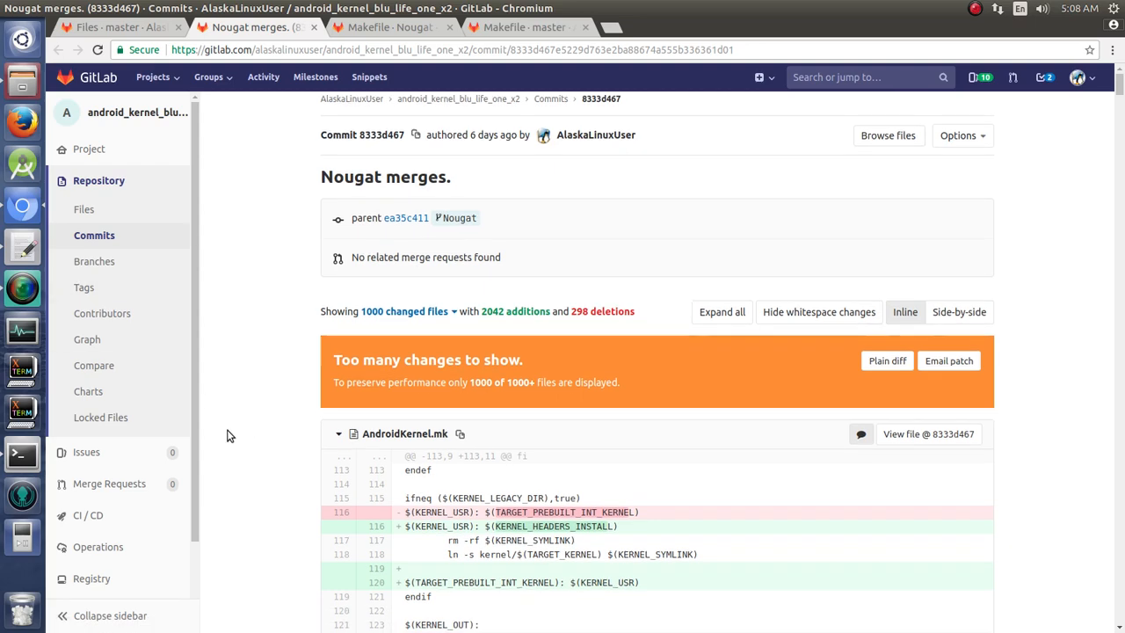
scroll("down", 3)
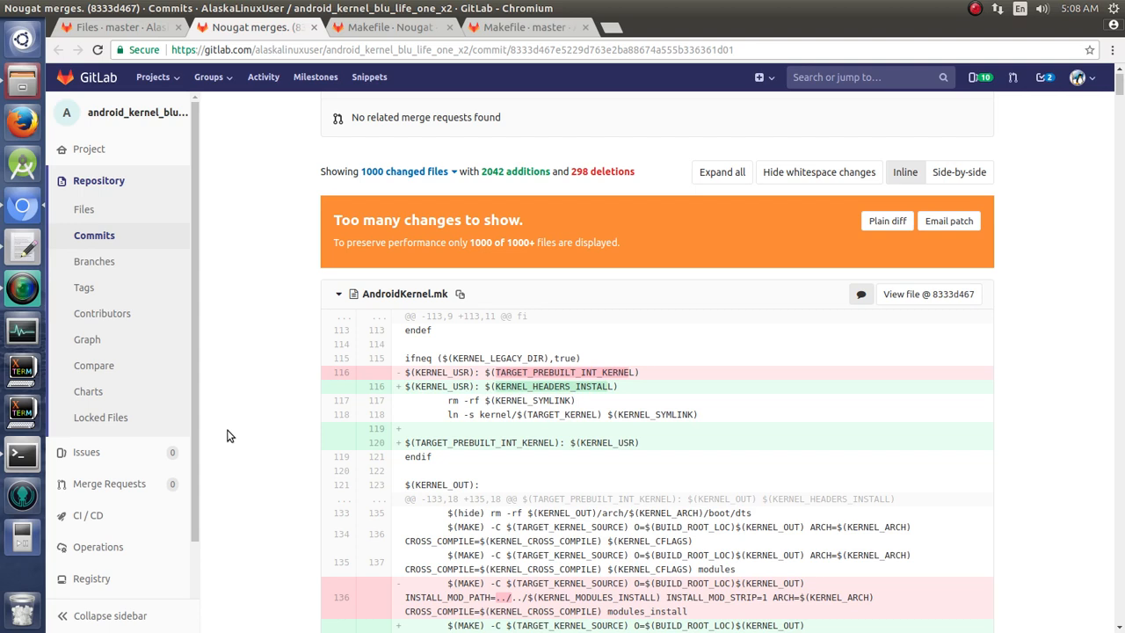
mouse_move(246, 348)
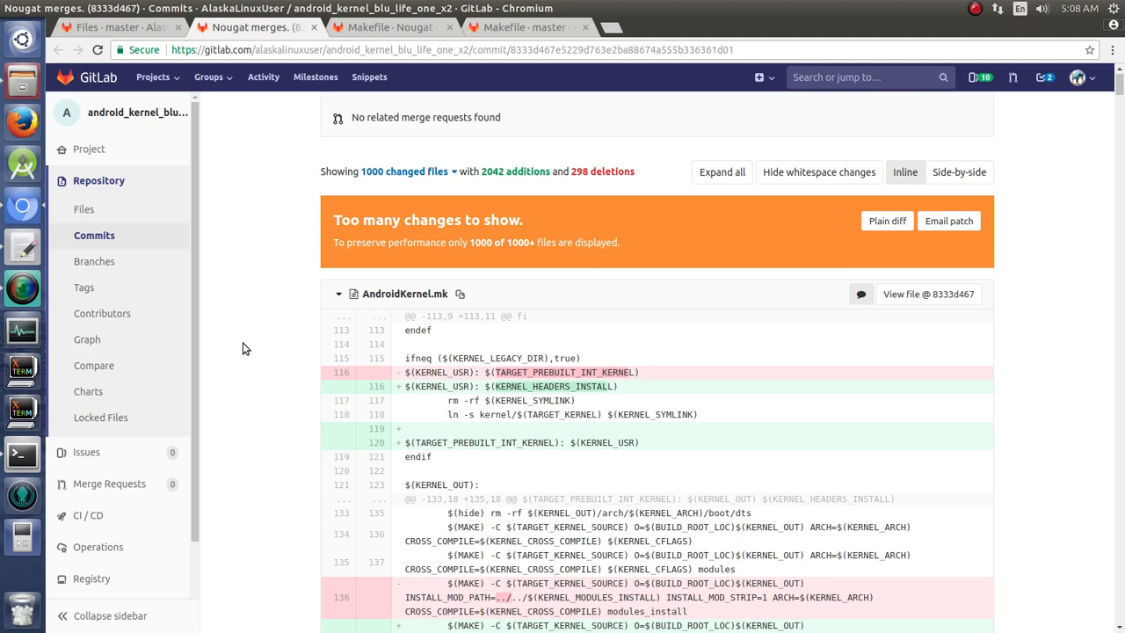
scroll("down", 3)
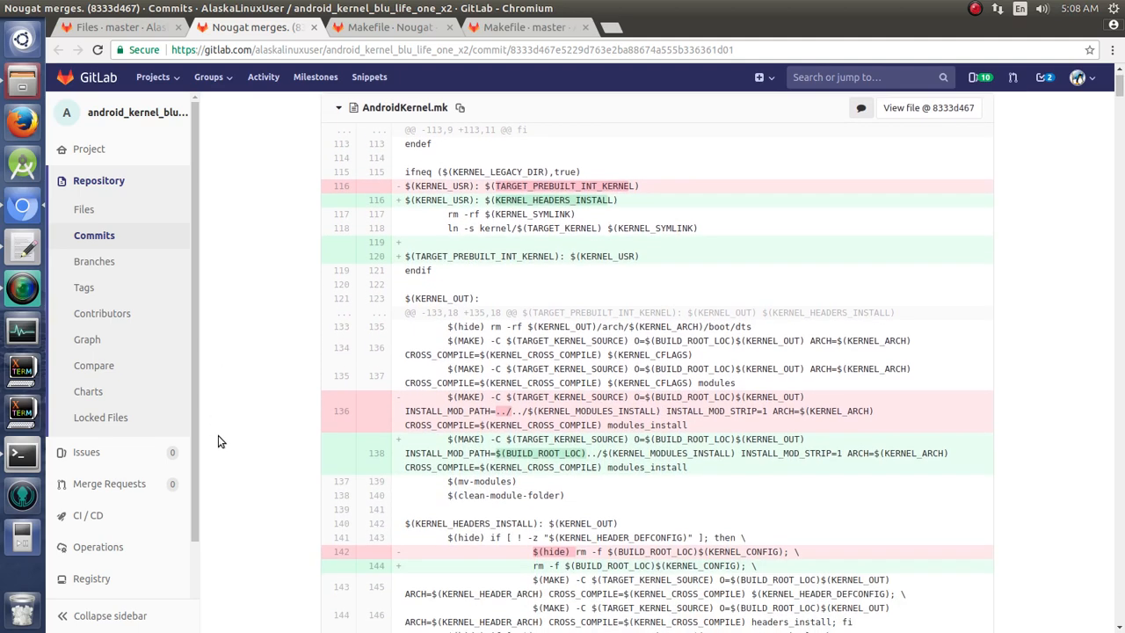
scroll("down", 3)
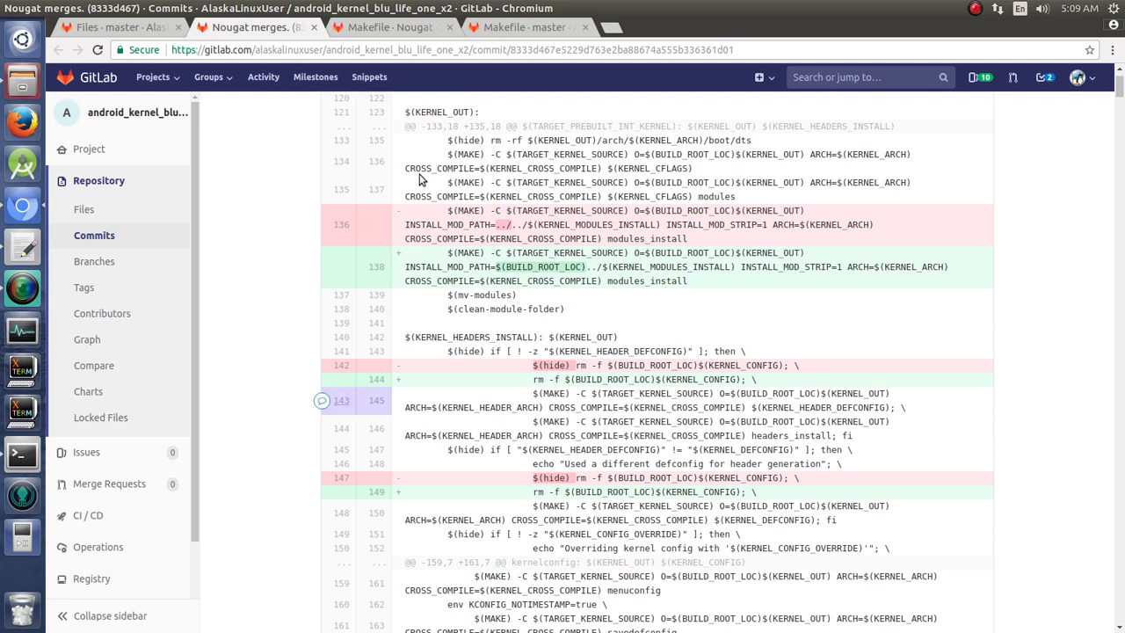
mouse_move(391, 27)
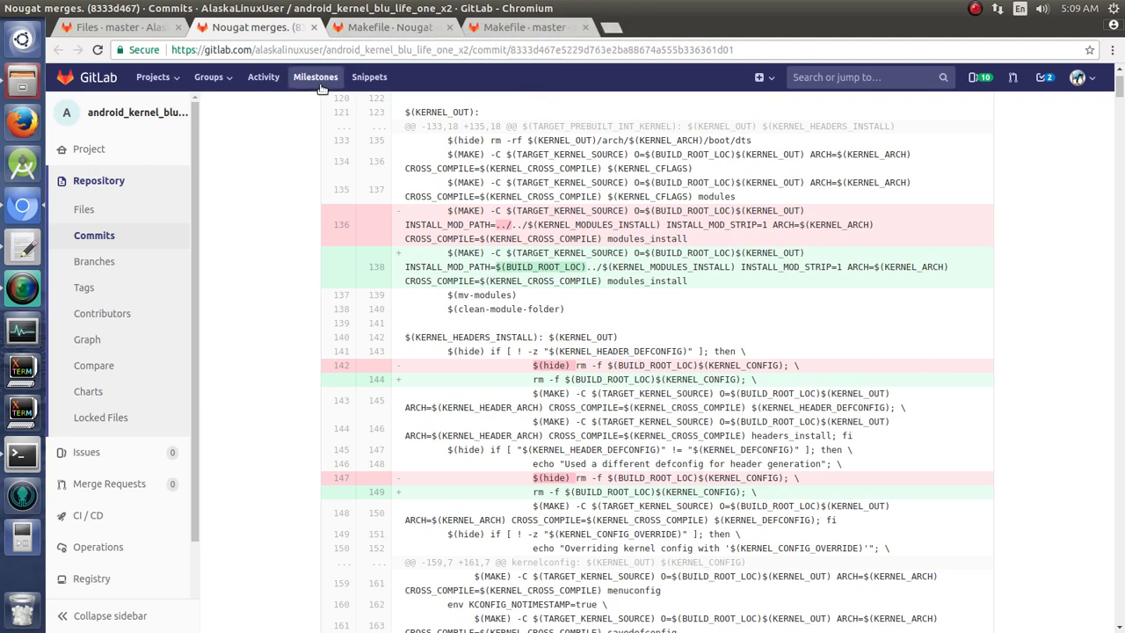
mouse_move(273, 125)
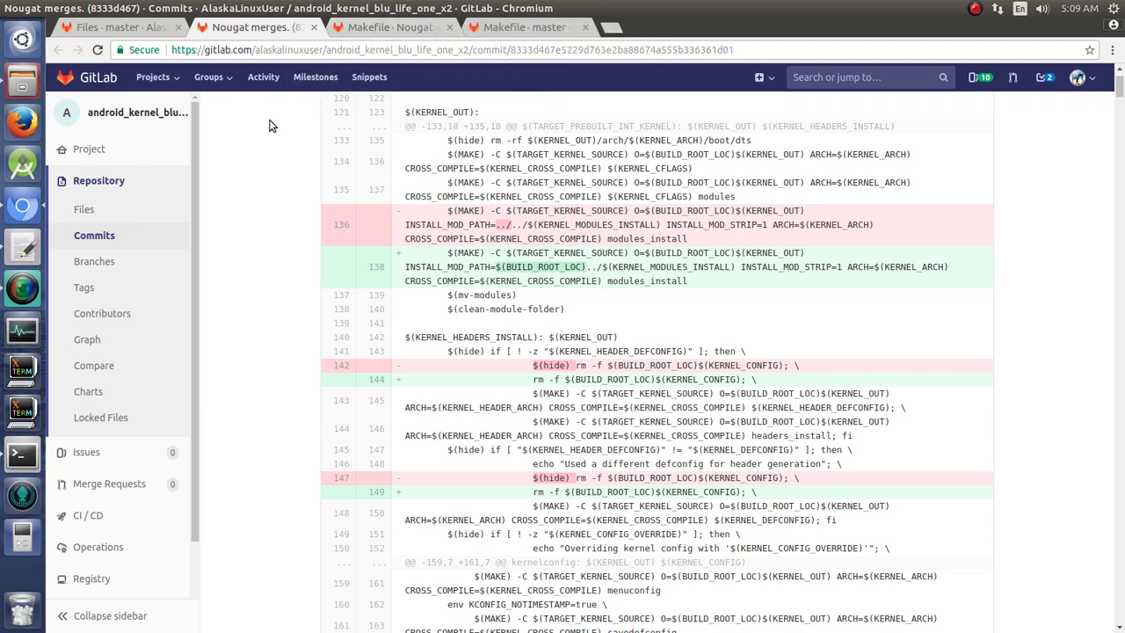
Check master's Makefile at SUBLEVEL 24, then close it, leaving Nougat's SUBLEVEL 31 showing
left_click(523, 27)
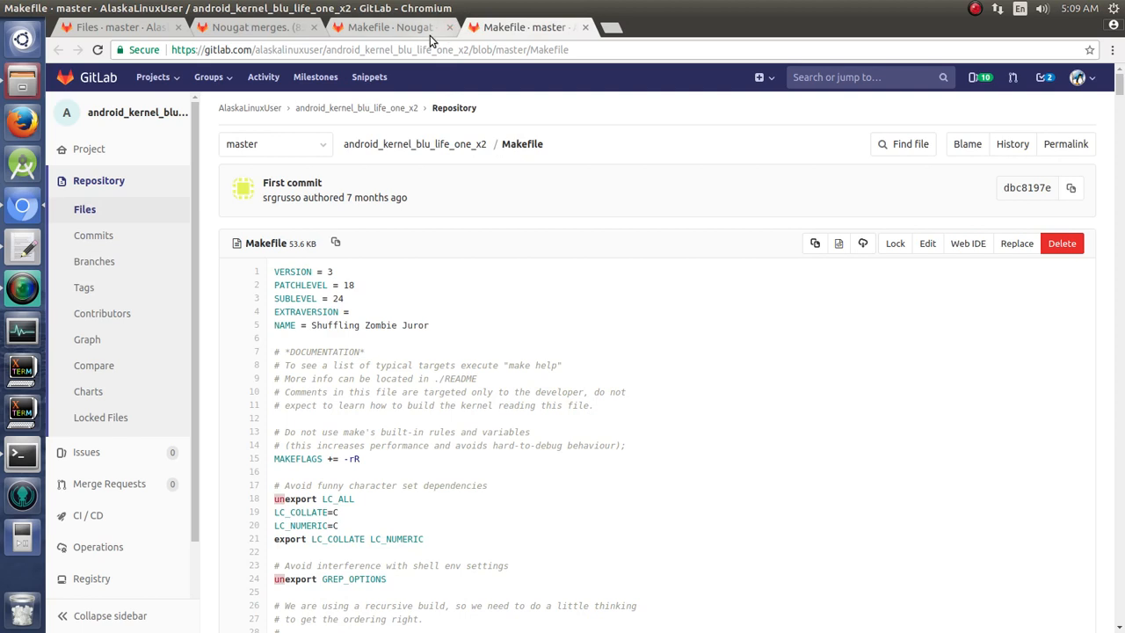
mouse_move(350, 307)
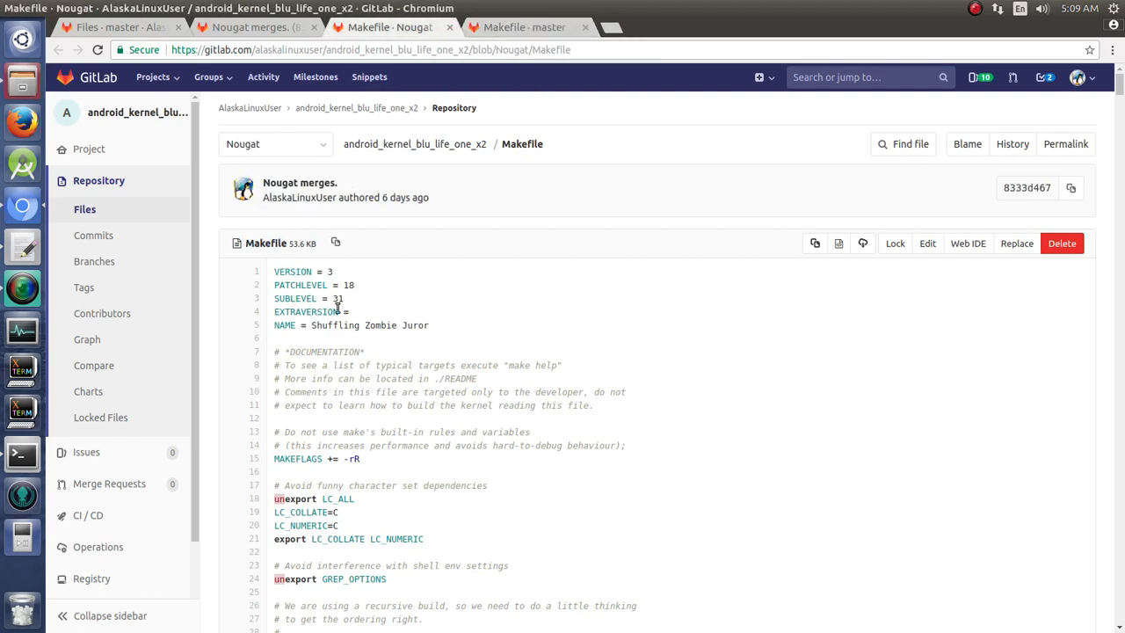
mouse_move(547, 268)
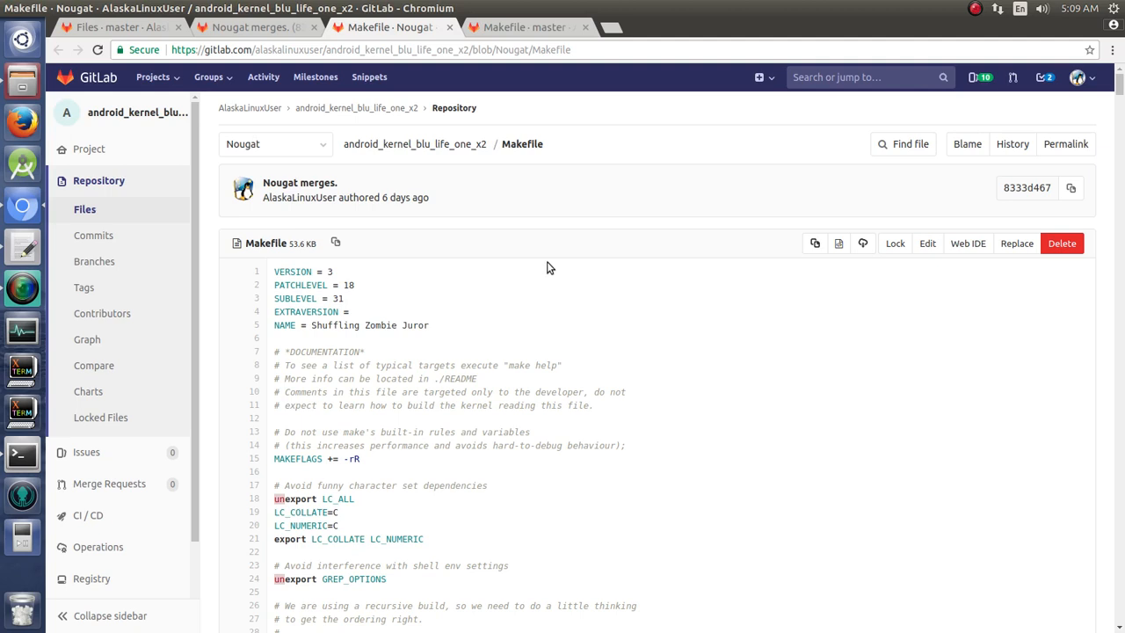
left_click(584, 27)
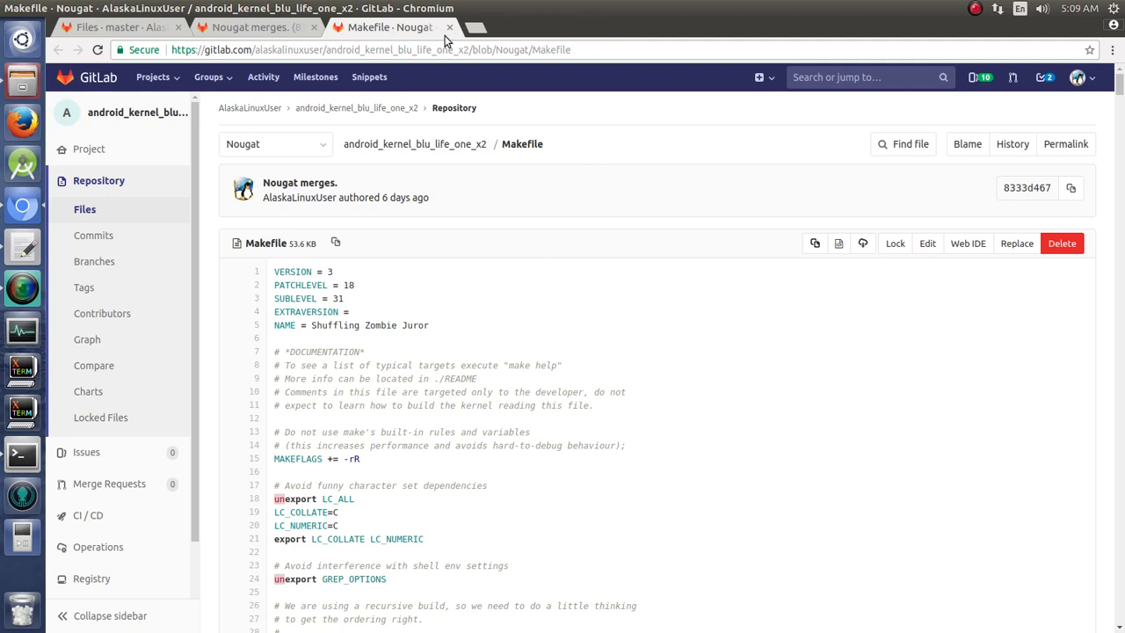